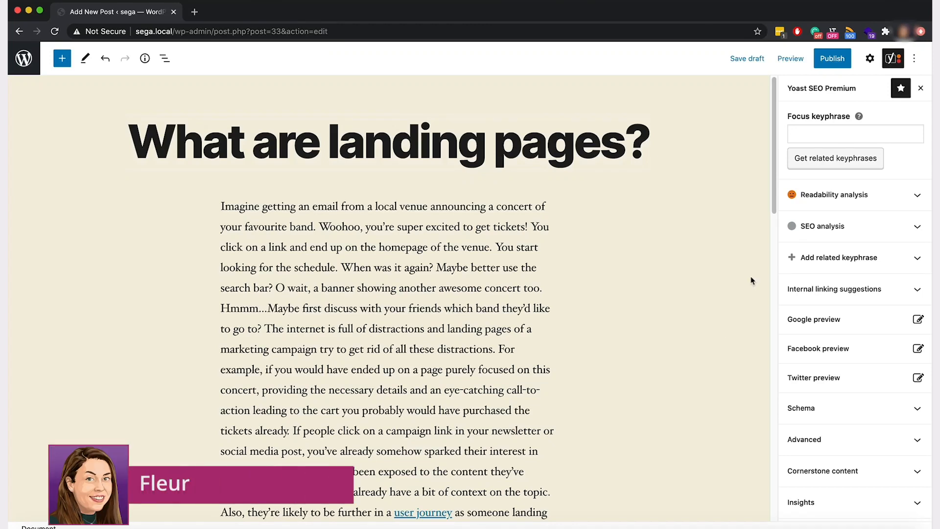
# - Scroll the Yoast sidebar down to the readability results flagging paragraph and sentence length
pyautogui.scroll(-3)
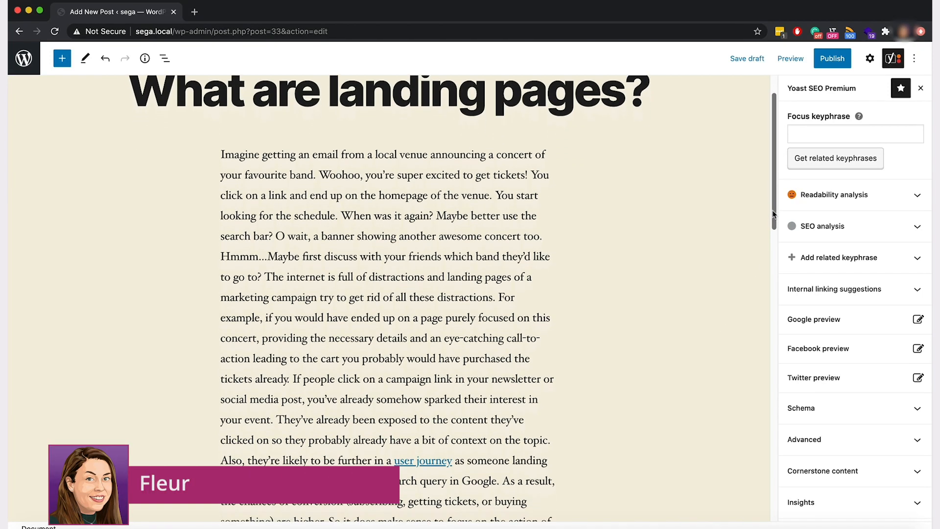
pyautogui.scroll(-3)
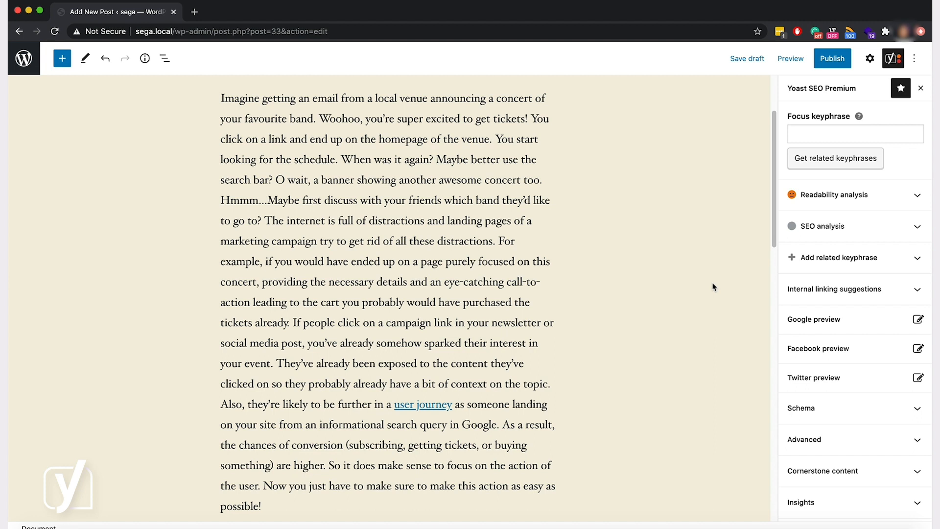
pyautogui.moveTo(721, 293)
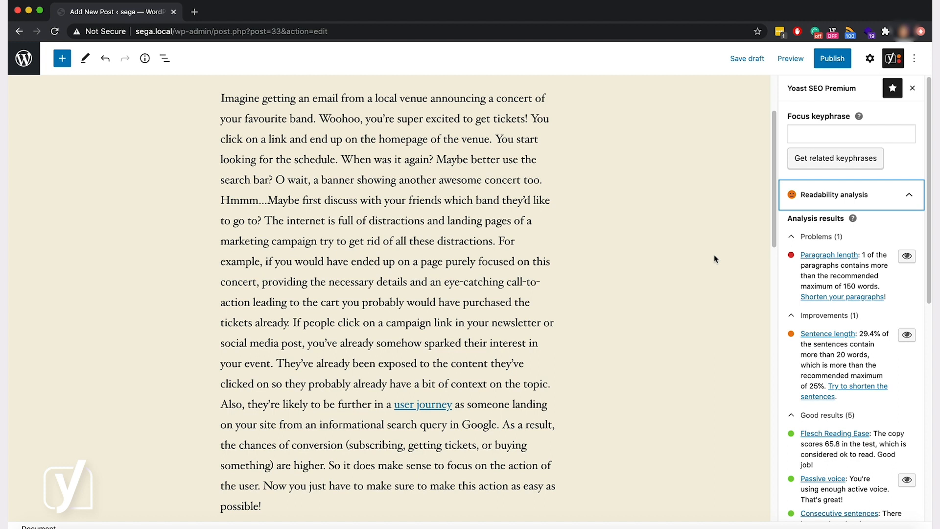
pyautogui.moveTo(689, 255)
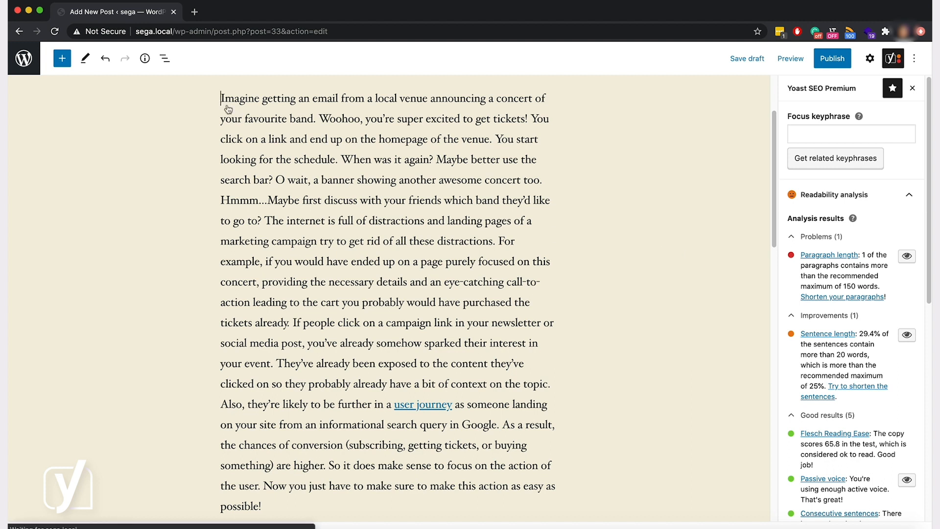
# - Mark the break points before 'The internet is full…' and 'If people click…' and split the paragraph there
pyautogui.moveTo(221, 97); pyautogui.dragTo(259, 220)
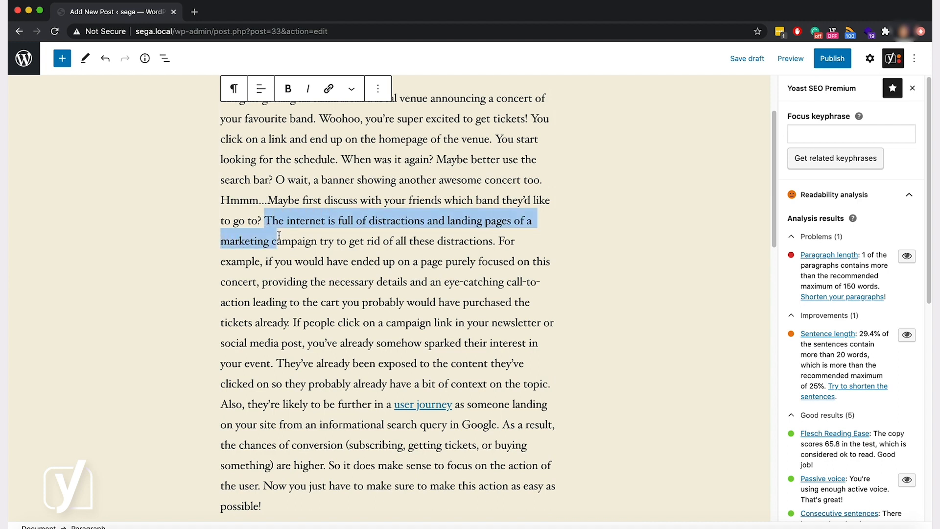
pyautogui.moveTo(277, 241); pyautogui.dragTo(295, 322)
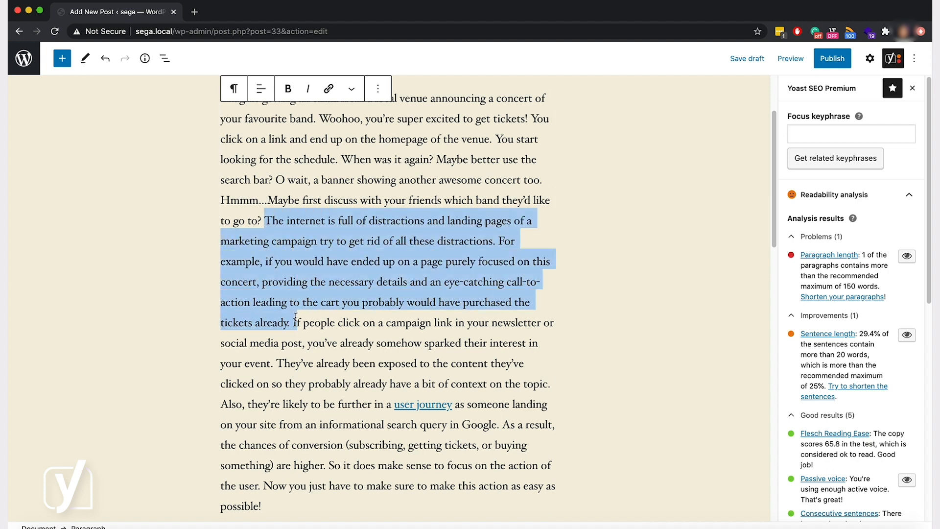
pyautogui.click(291, 323)
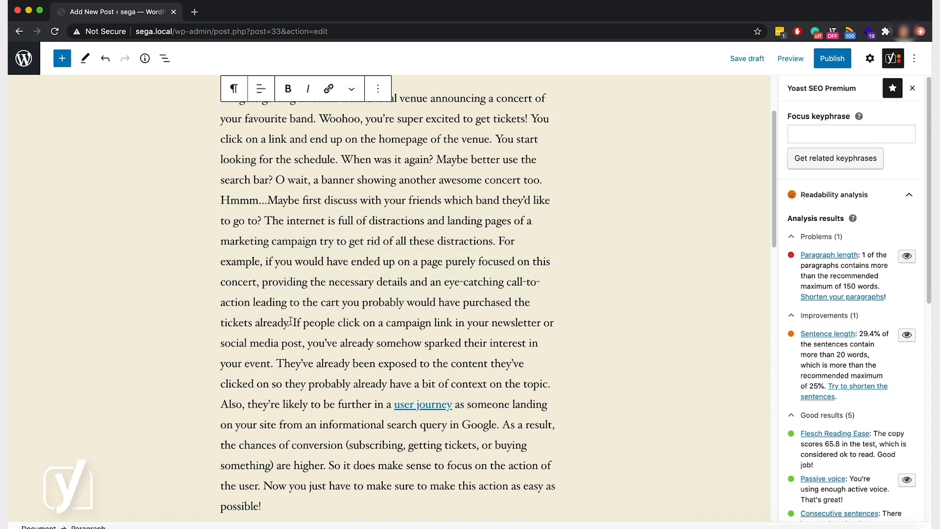
pyautogui.moveTo(292, 323); pyautogui.dragTo(262, 506)
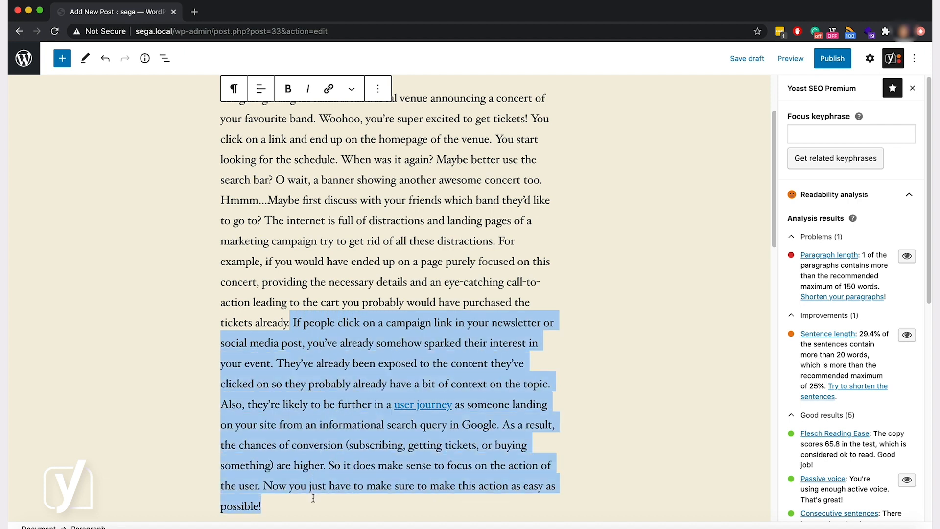
pyautogui.moveTo(621, 273)
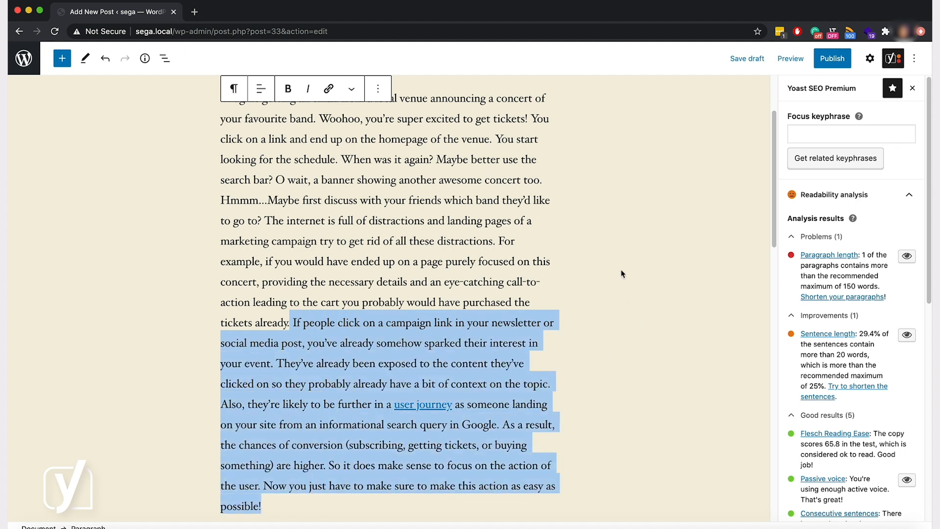
pyautogui.click(622, 274)
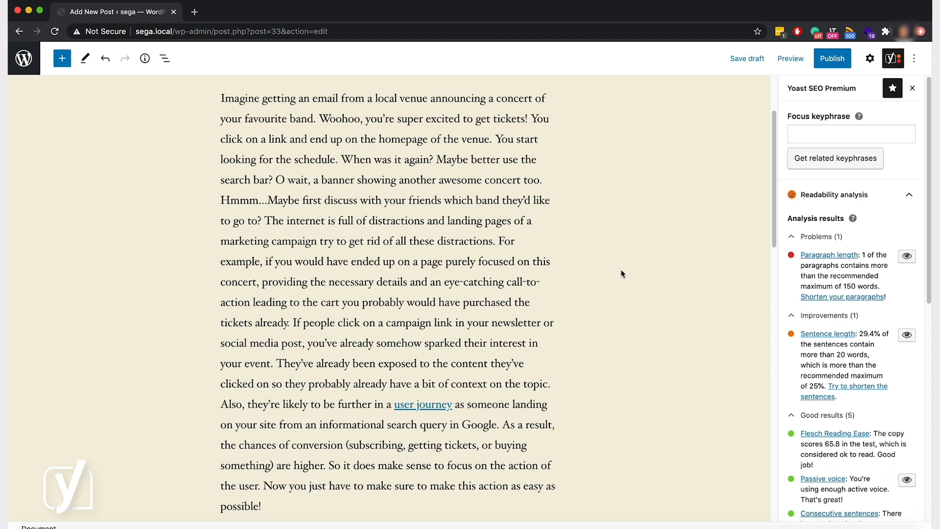
pyautogui.click(263, 220)
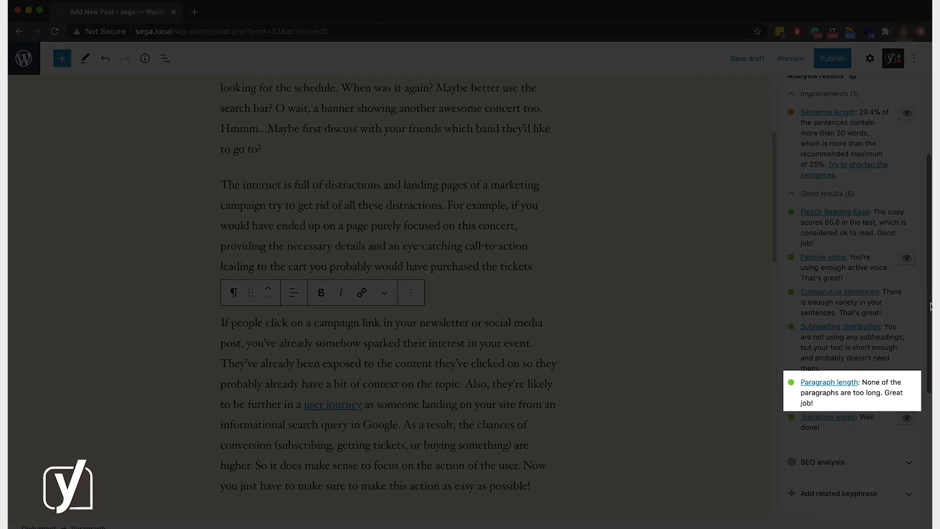
pyautogui.moveTo(888, 381)
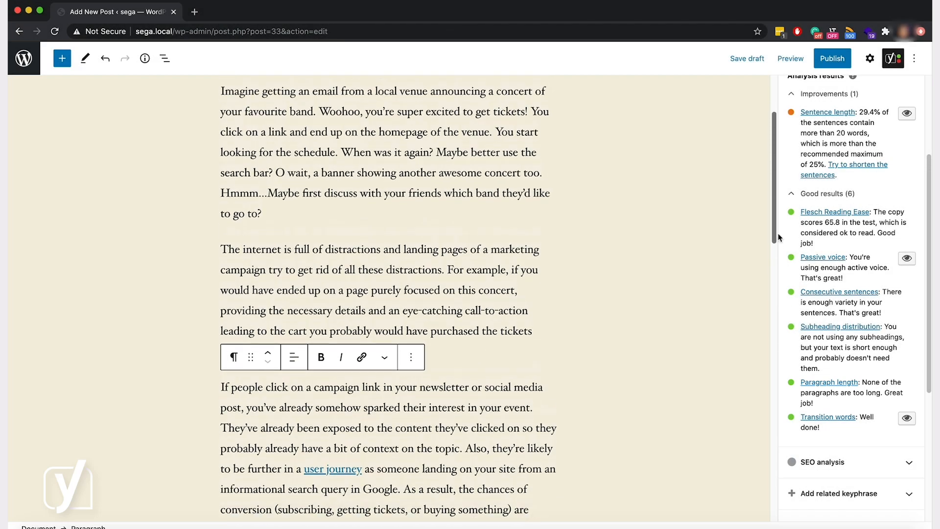
# - Follow the 'Paragraph length' result link and read the Yoast.com article's opening section
pyautogui.scroll(-3)
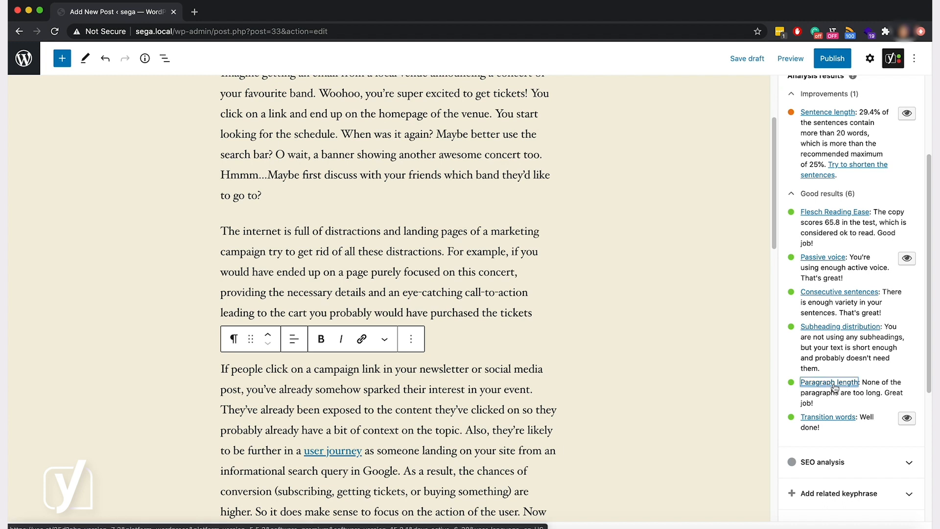
pyautogui.click(828, 381)
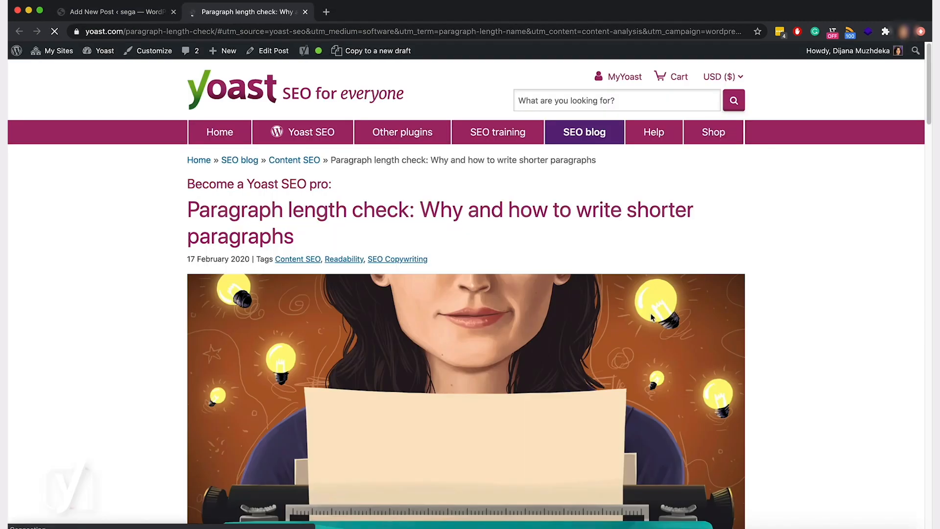
pyautogui.scroll(-3)
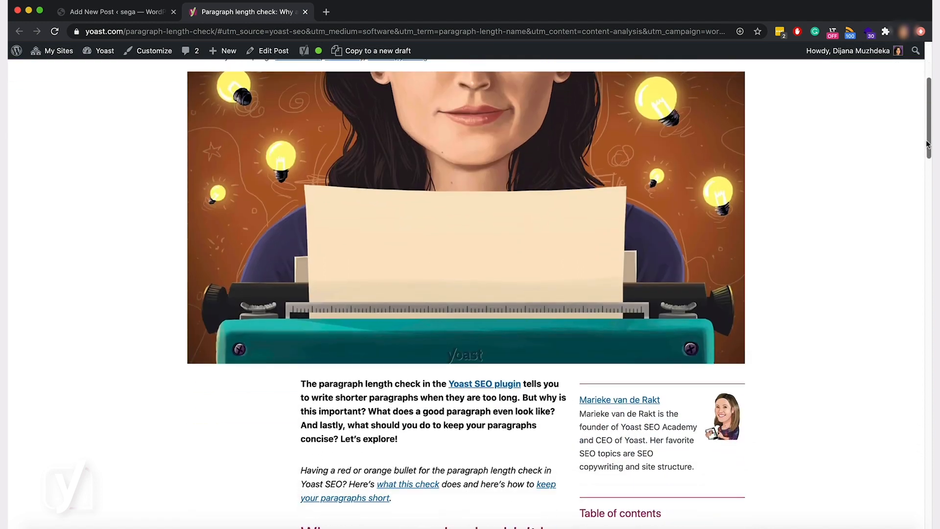
pyautogui.scroll(-3)
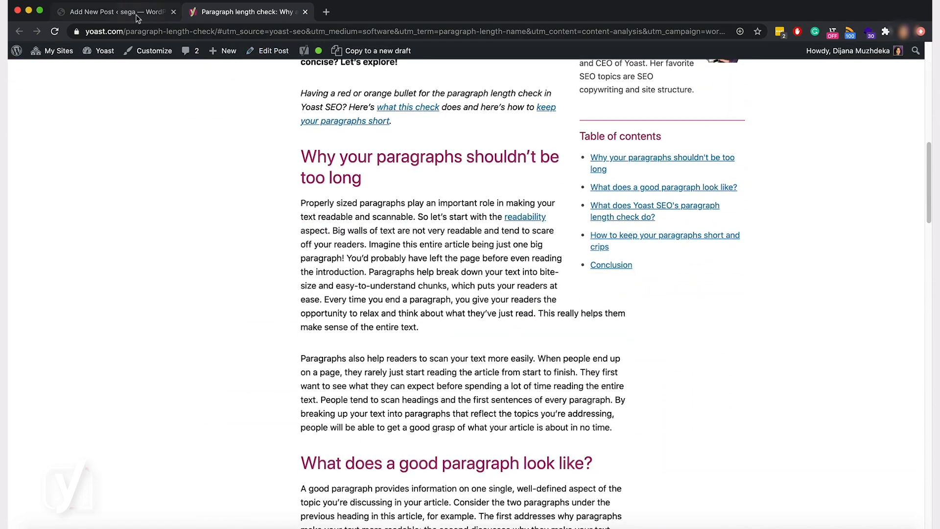
# - Switch back to the 'Add New Post' tab and review the readability panel
pyautogui.click(118, 11)
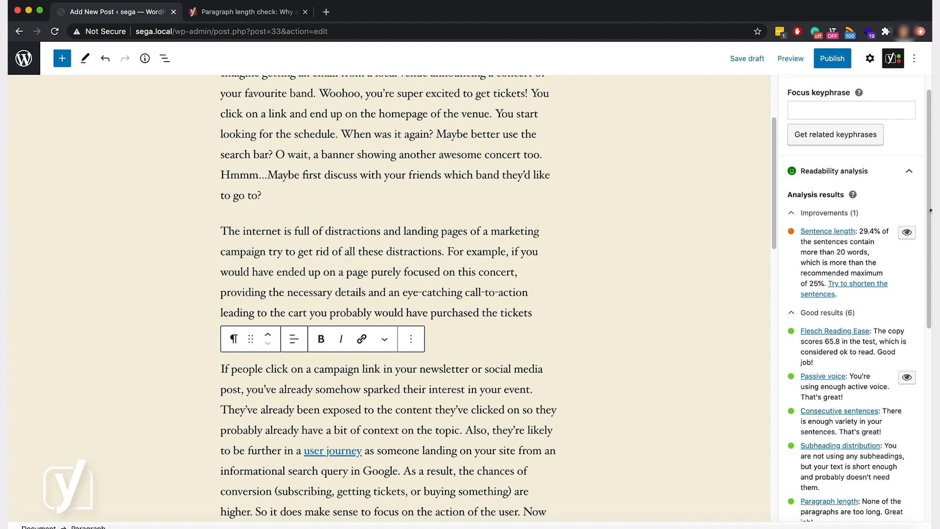
pyautogui.click(747, 58)
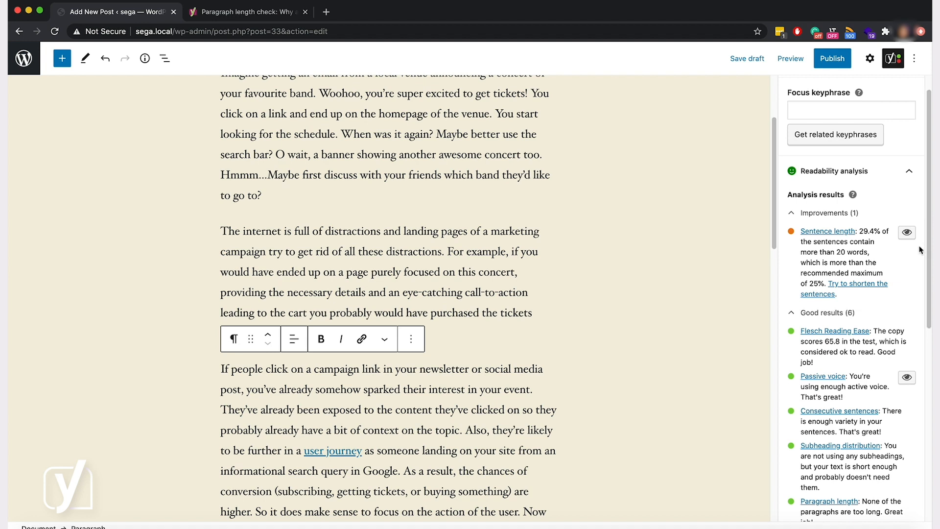
pyautogui.moveTo(906, 233)
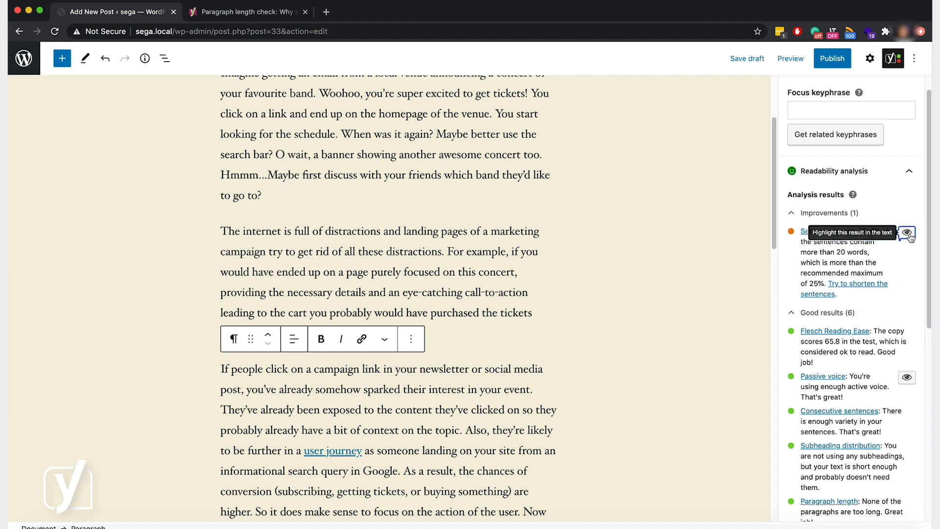
# - Use the Sentence length eye icon to highlight the overlong sentences and scroll through them
pyautogui.click(906, 231)
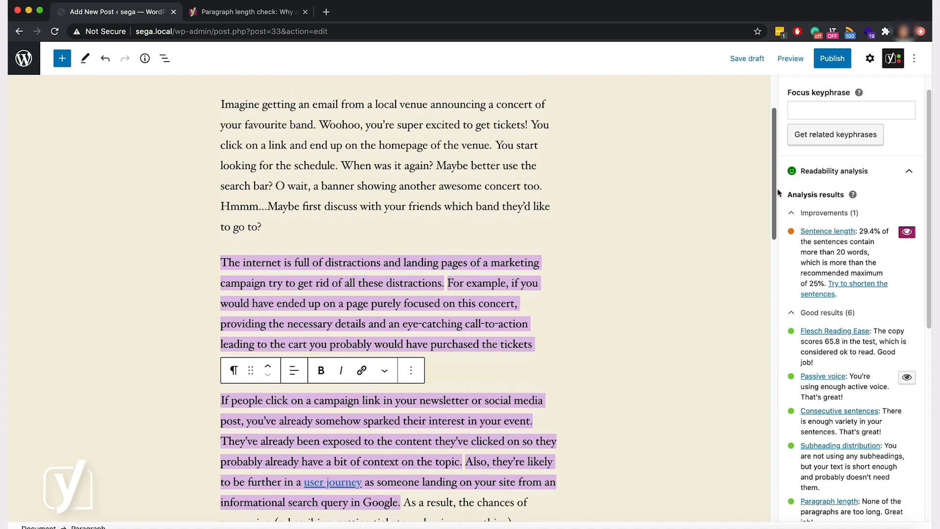
pyautogui.scroll(-3)
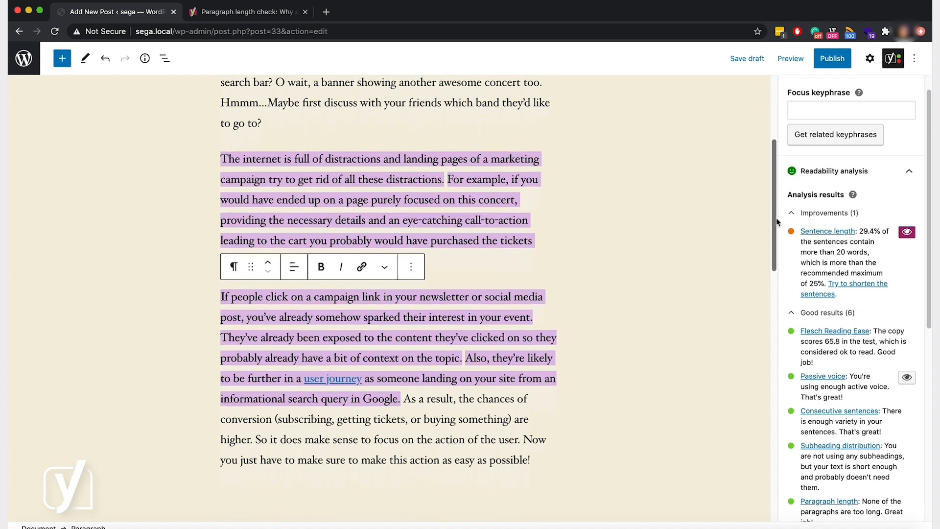
pyautogui.moveTo(568, 381)
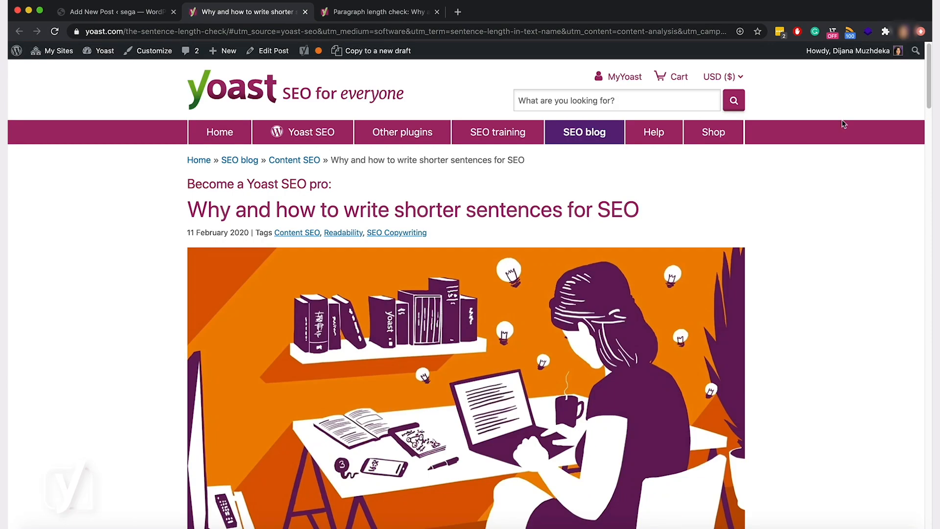
# - Scroll the Yoast sentence-length article, then switch back to the post editor tab
pyautogui.scroll(-3)
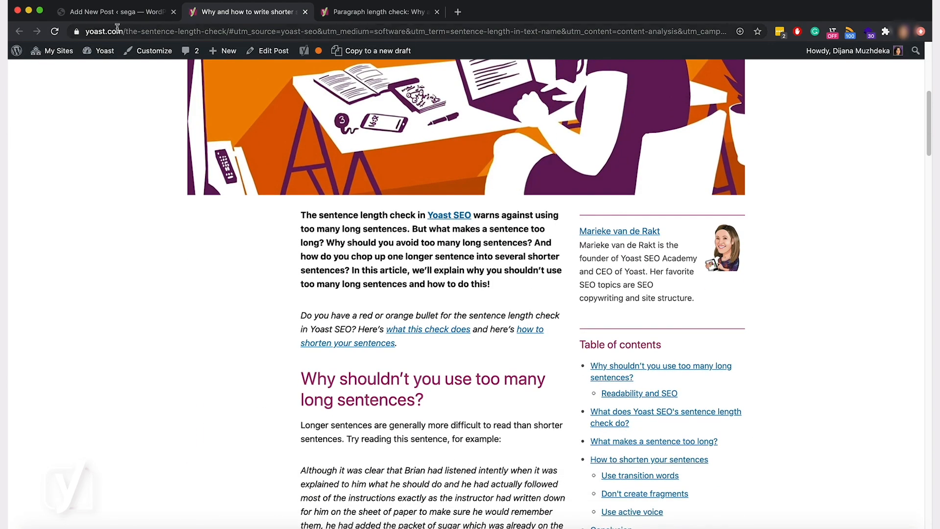
pyautogui.click(117, 11)
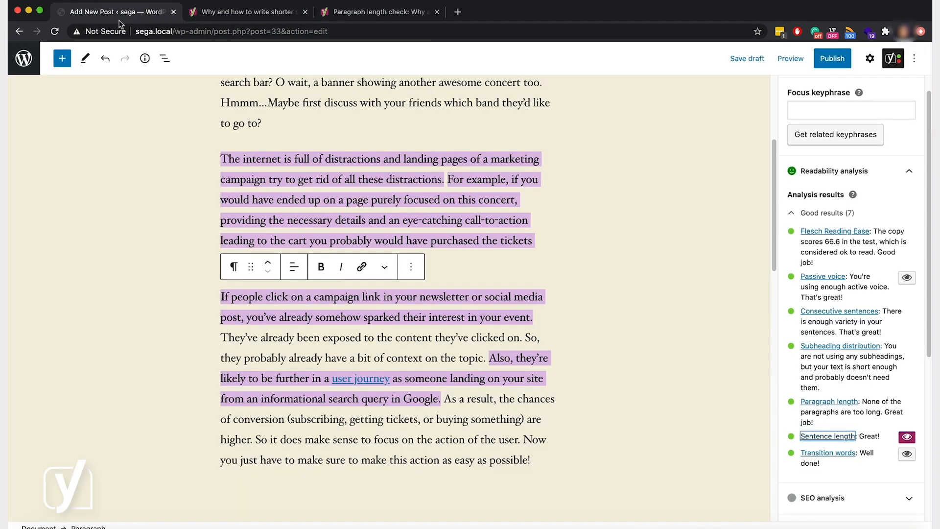